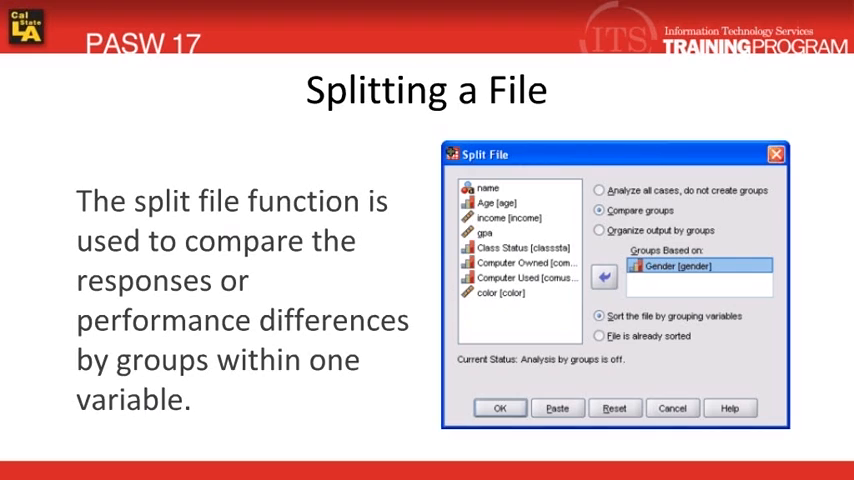
Leave the split-file slide for the Part 1.sav Data Editor with its filter on
{"action": "left_click", "coordinate": [499, 408]}
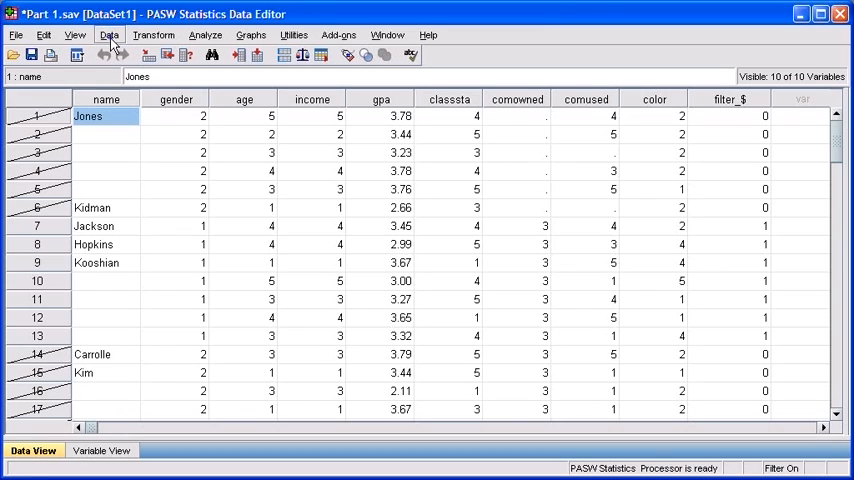
Set Select Cases to All cases, removing the case filter
{"action": "left_click", "coordinate": [109, 35]}
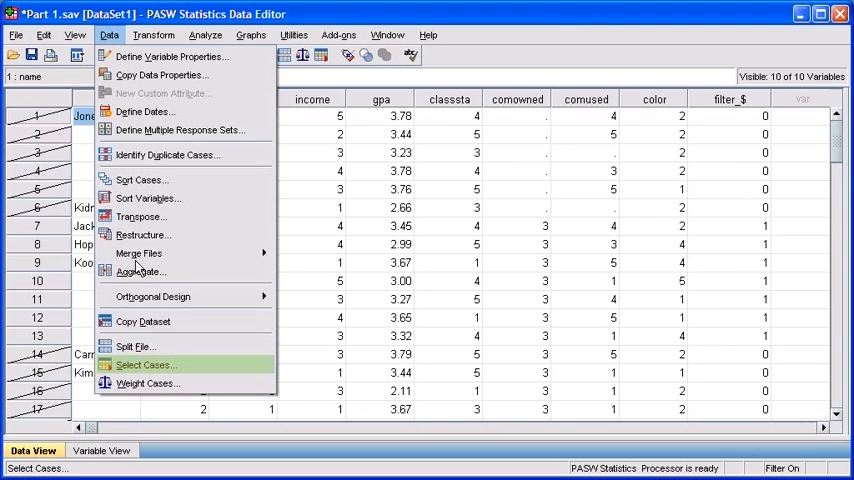
{"action": "left_click", "coordinate": [144, 364]}
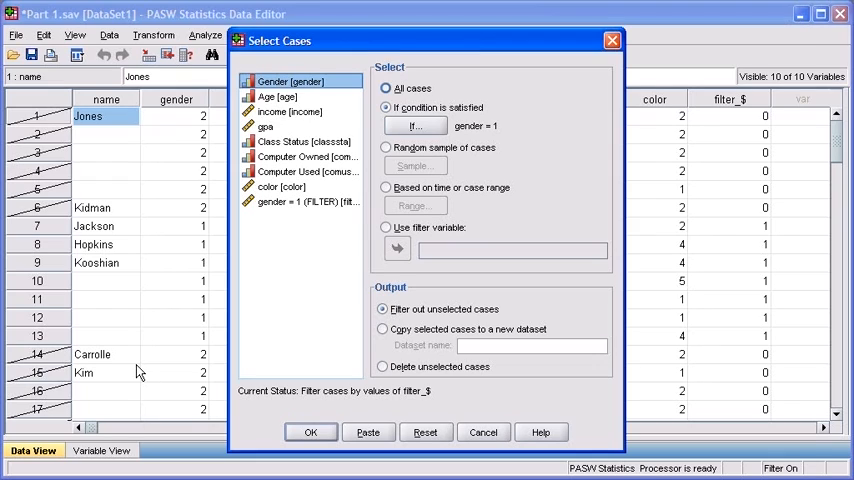
{"action": "left_click", "coordinate": [385, 88]}
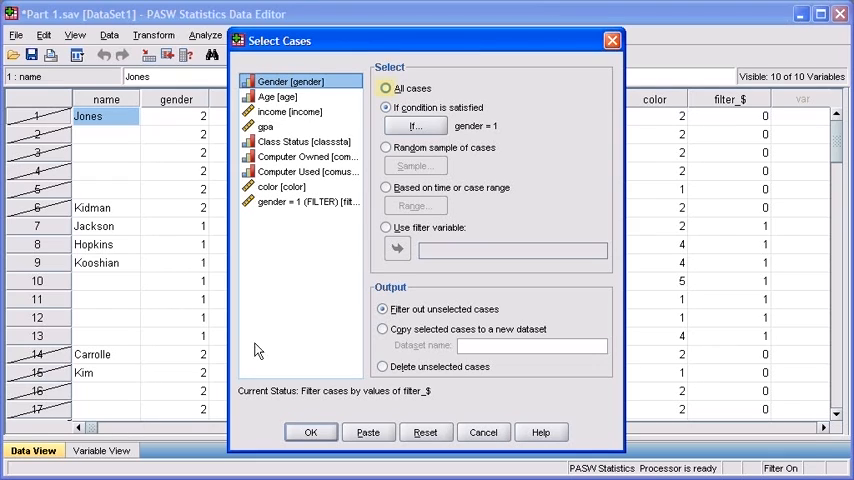
{"action": "left_click", "coordinate": [384, 88]}
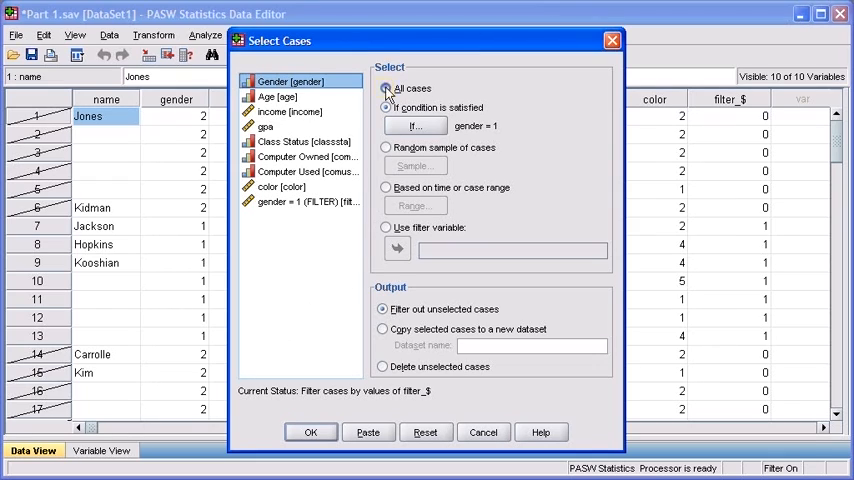
{"action": "left_click", "coordinate": [386, 88]}
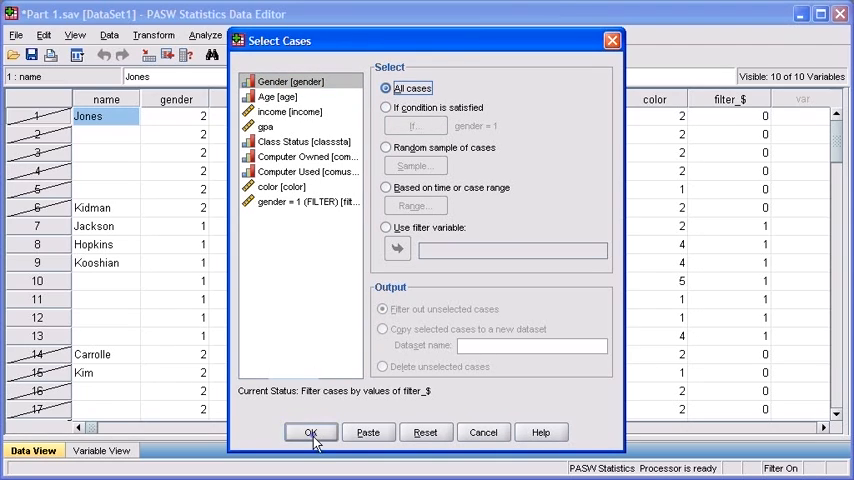
{"action": "left_click", "coordinate": [311, 432]}
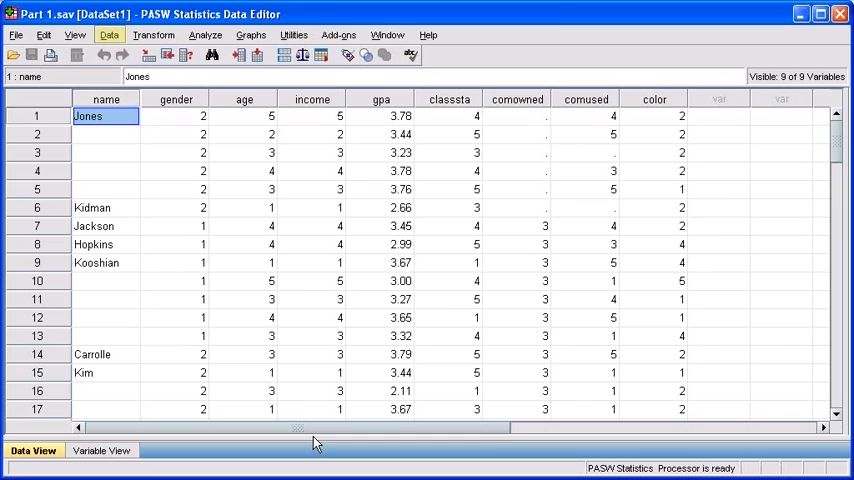
Split the file with Compare groups based on Gender
{"action": "left_click", "coordinate": [109, 35]}
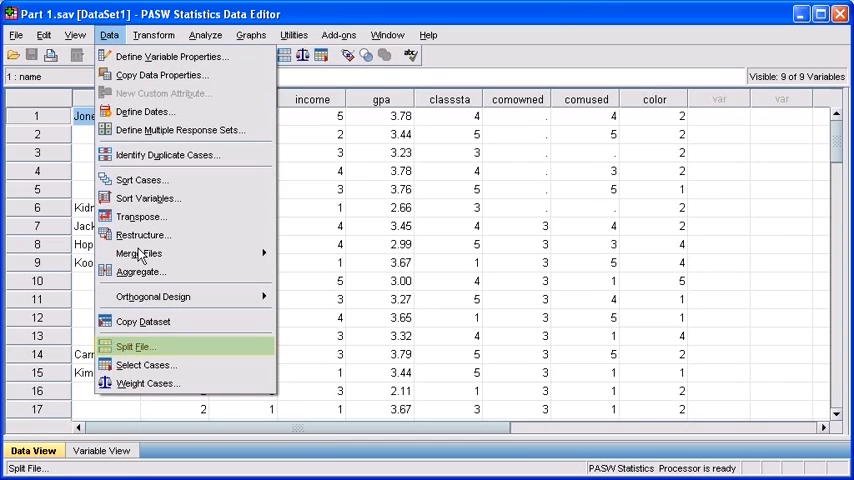
{"action": "left_click", "coordinate": [135, 346]}
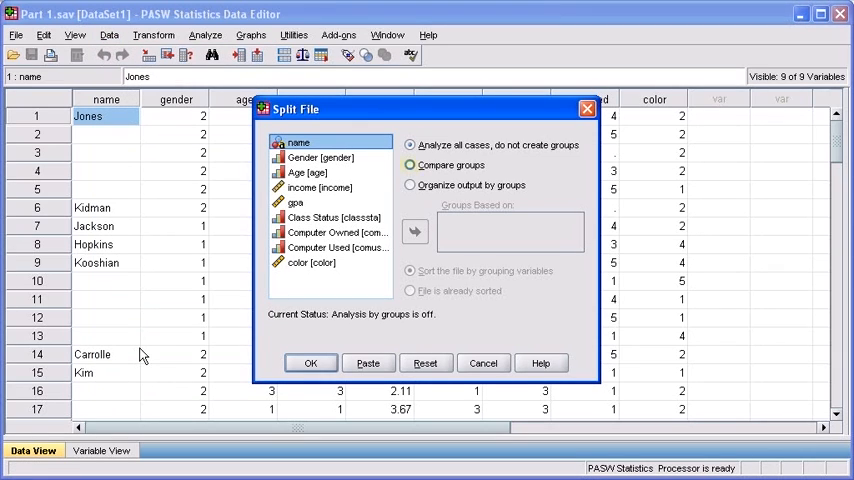
{"action": "left_click", "coordinate": [409, 165]}
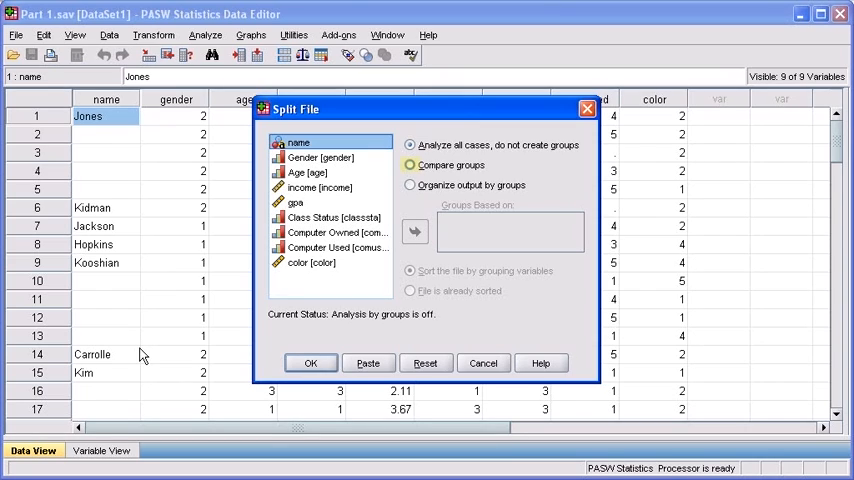
{"action": "left_click", "coordinate": [409, 165]}
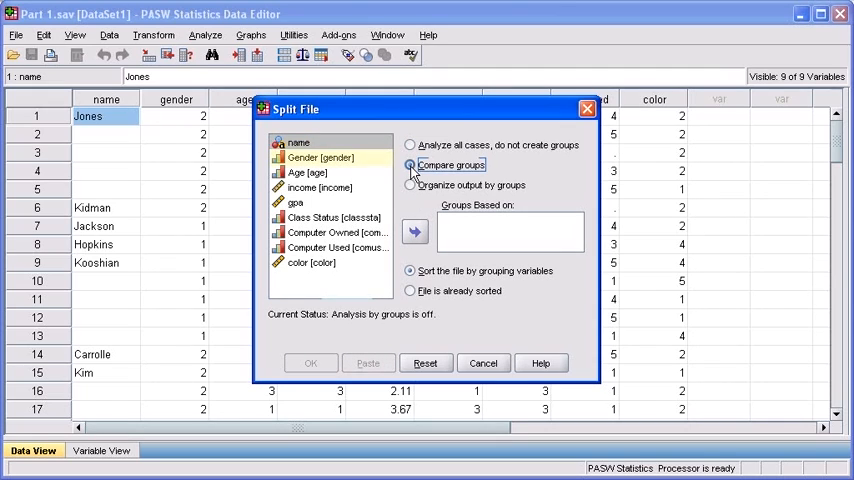
{"action": "left_click", "coordinate": [320, 157]}
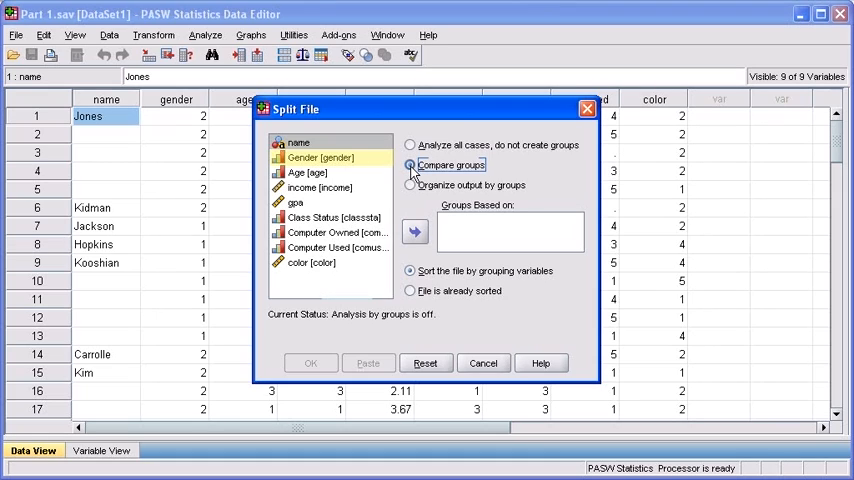
{"action": "left_click", "coordinate": [320, 157]}
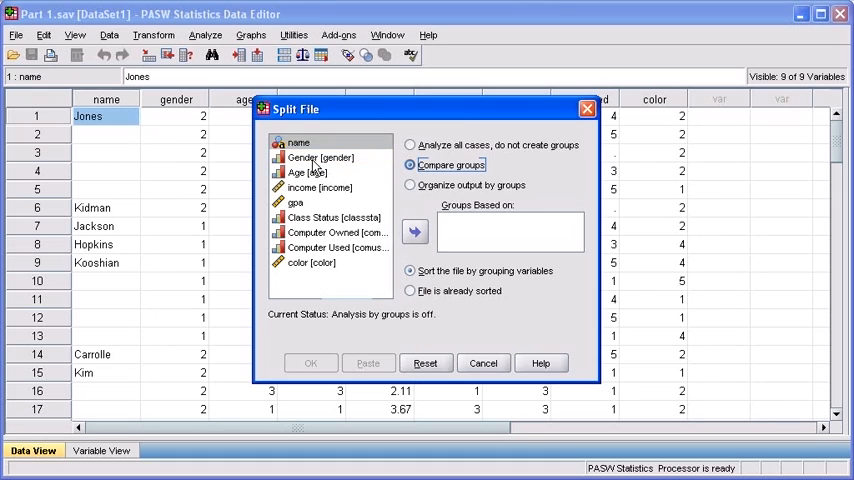
{"action": "left_click", "coordinate": [320, 157]}
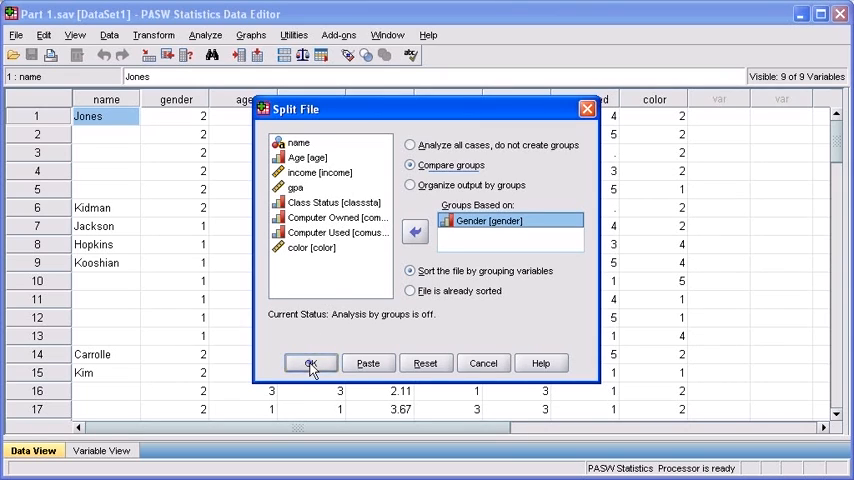
{"action": "left_click", "coordinate": [312, 362]}
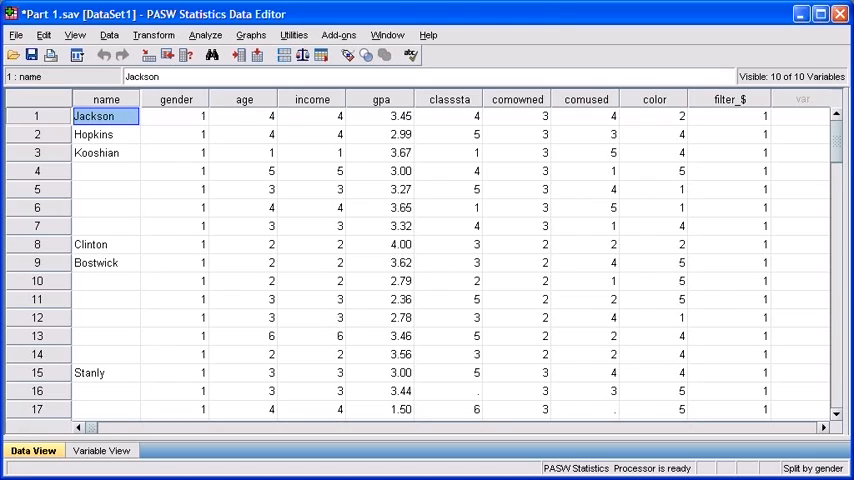
{"action": "left_click", "coordinate": [176, 99]}
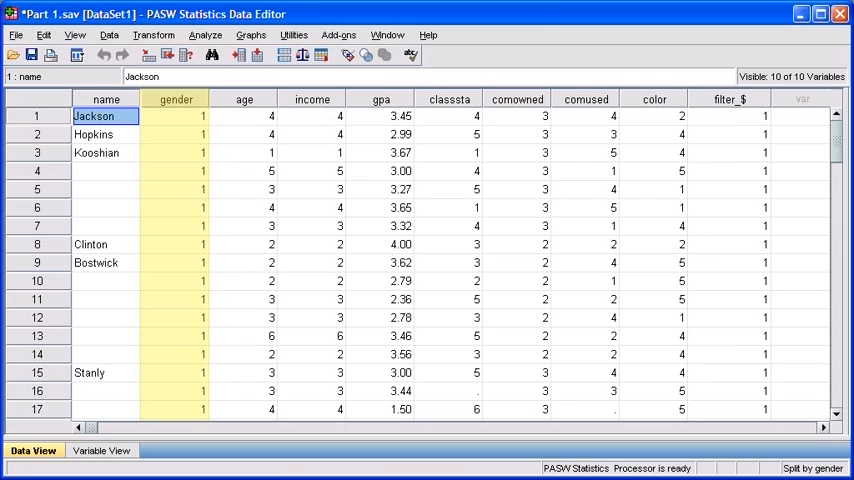
{"action": "scroll", "scroll_direction": "down", "scroll_amount": 3}
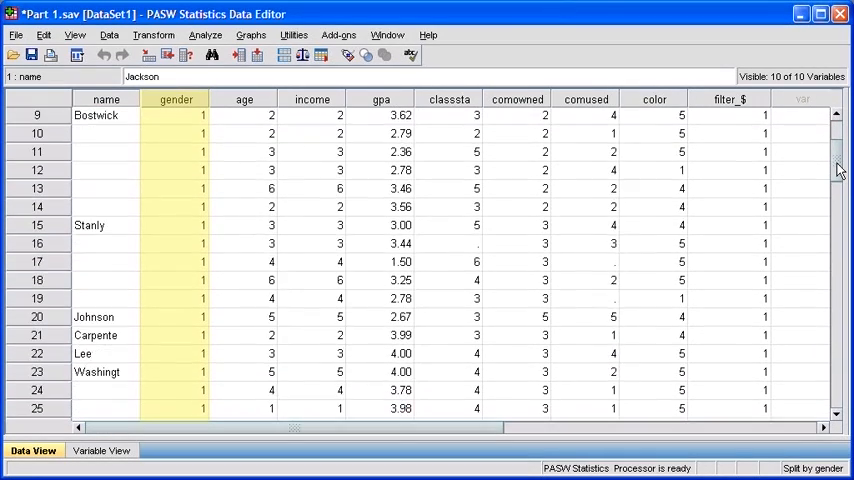
{"action": "scroll", "scroll_direction": "down", "scroll_amount": 3}
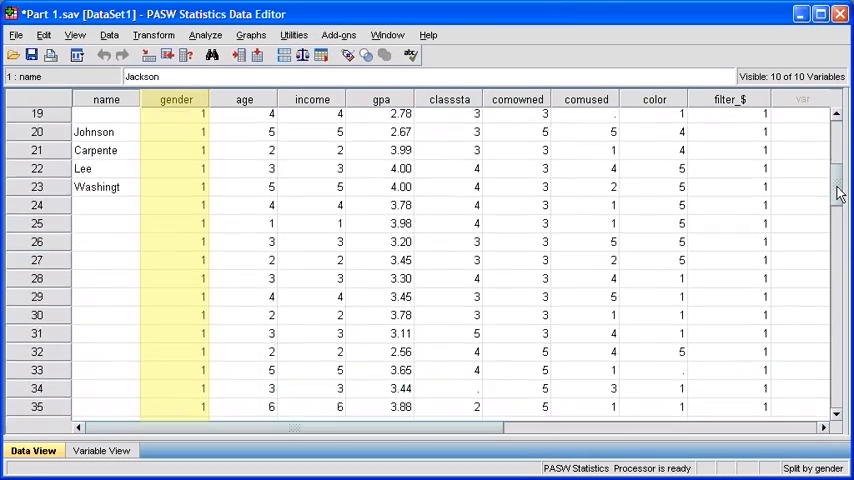
{"action": "scroll", "scroll_direction": "down", "scroll_amount": 3}
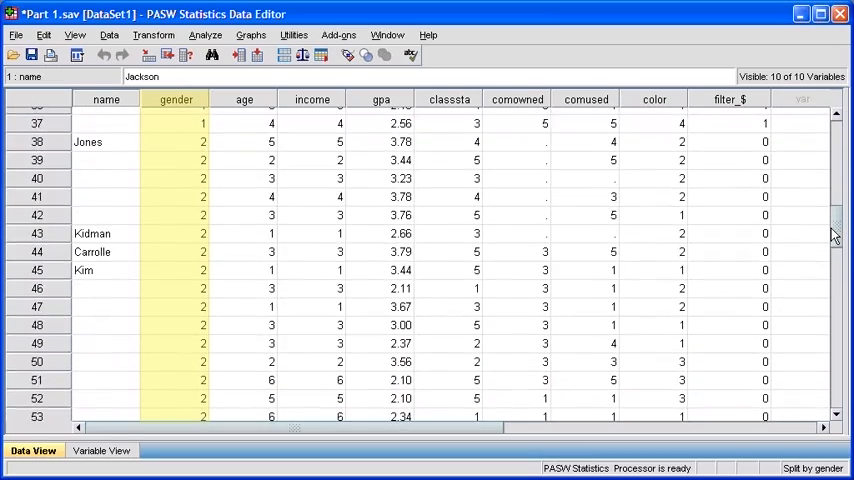
{"action": "scroll", "scroll_direction": "down", "scroll_amount": 3}
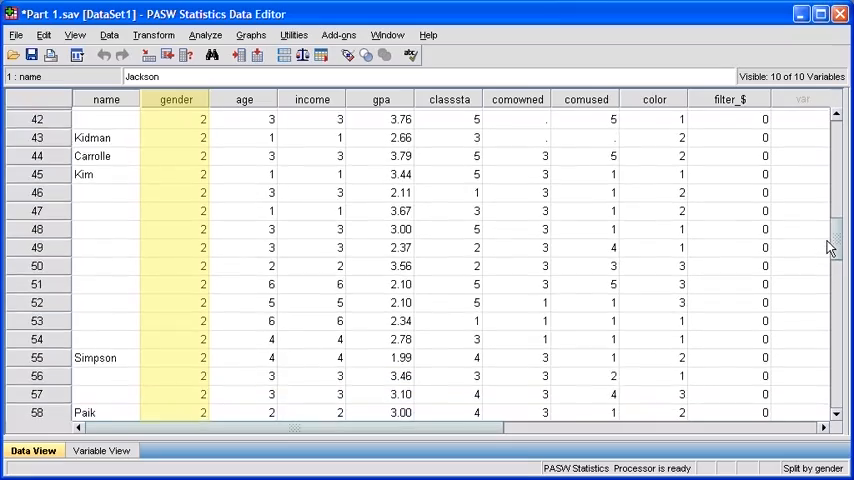
{"action": "scroll", "scroll_direction": "down", "scroll_amount": 3}
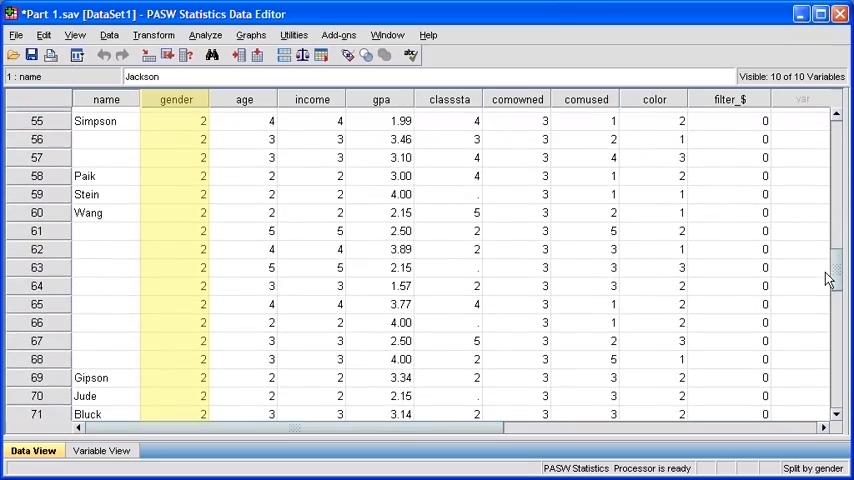
{"action": "scroll", "scroll_direction": "down", "scroll_amount": 3}
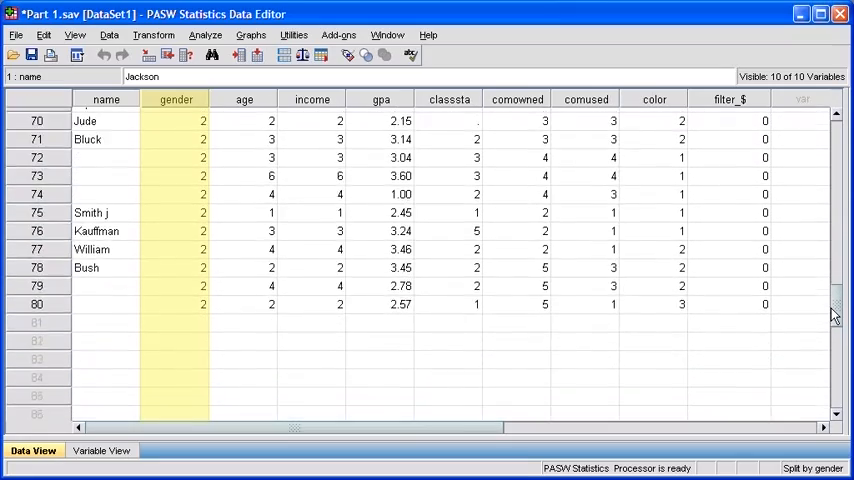
{"action": "scroll", "scroll_direction": "down", "scroll_amount": 3}
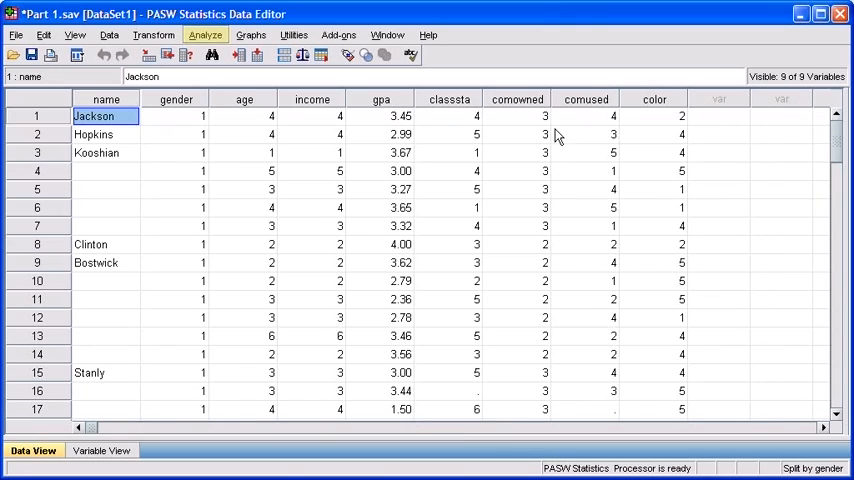
Run Crosstabs with Computer Owned as rows and color as columns
{"action": "left_click", "coordinate": [205, 34]}
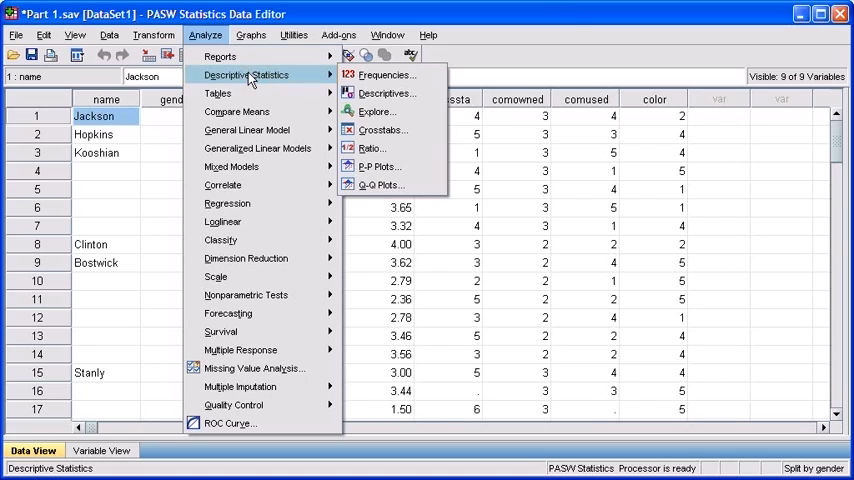
{"action": "mouse_move", "coordinate": [383, 130]}
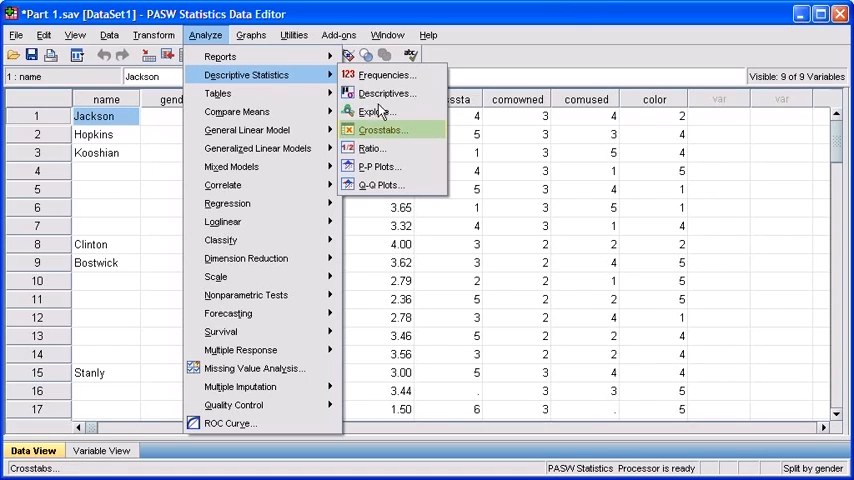
{"action": "left_click", "coordinate": [383, 130]}
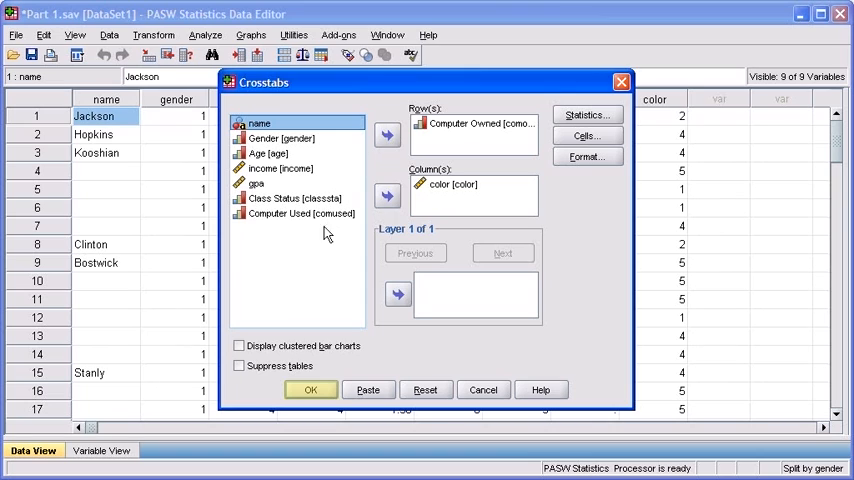
{"action": "left_click", "coordinate": [310, 389]}
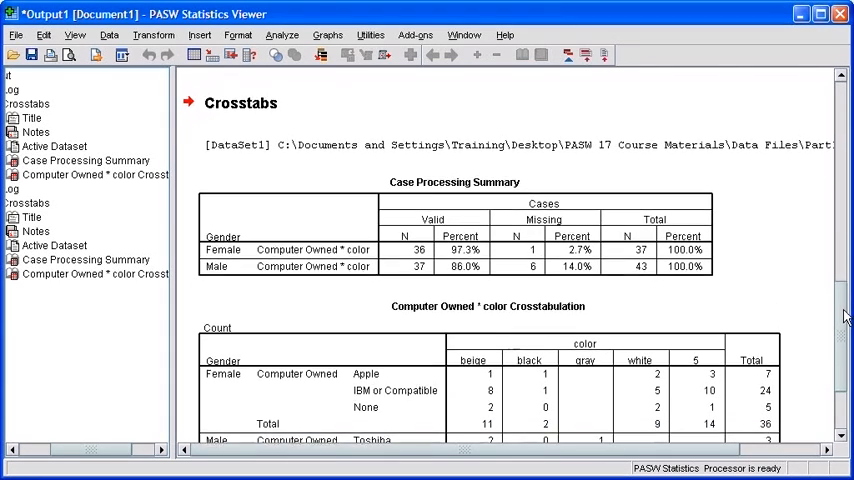
{"action": "scroll", "scroll_direction": "down", "scroll_amount": 3}
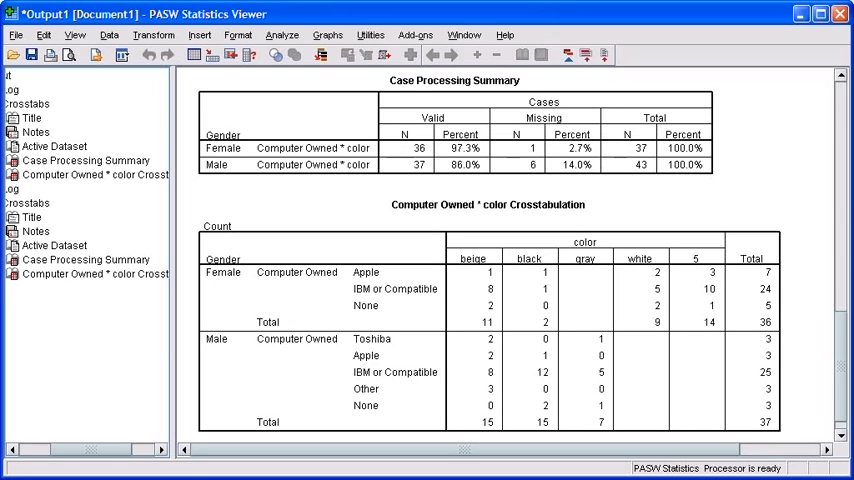
{"action": "left_click", "coordinate": [223, 272]}
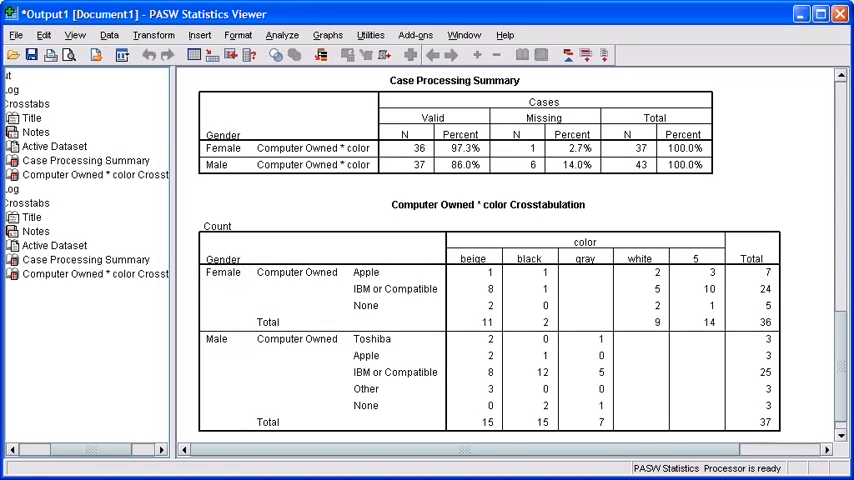
{"action": "left_click", "coordinate": [222, 272]}
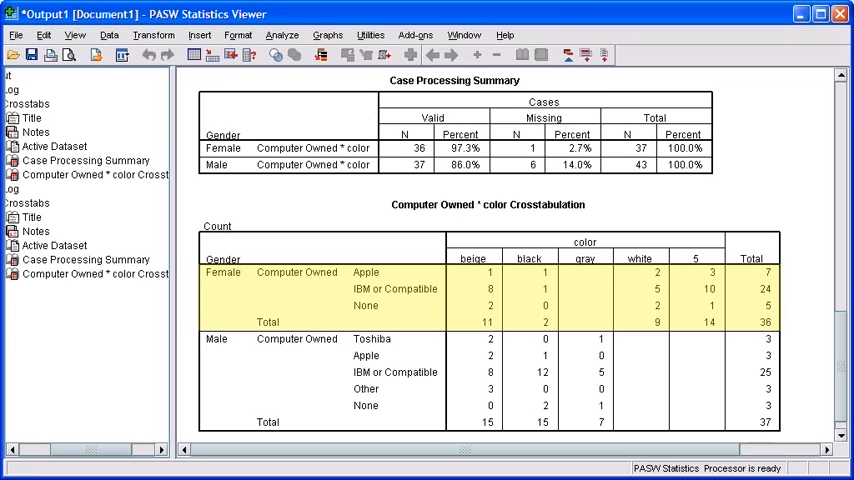